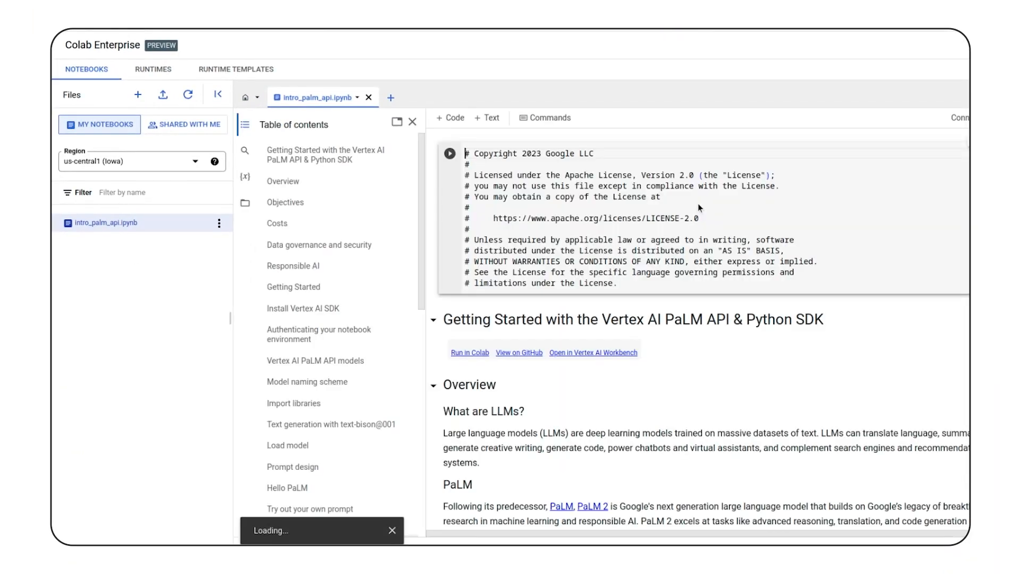
- Scroll through the tutorial page, then go back to the Vertex AI Dashboard
scroll("down", 3)
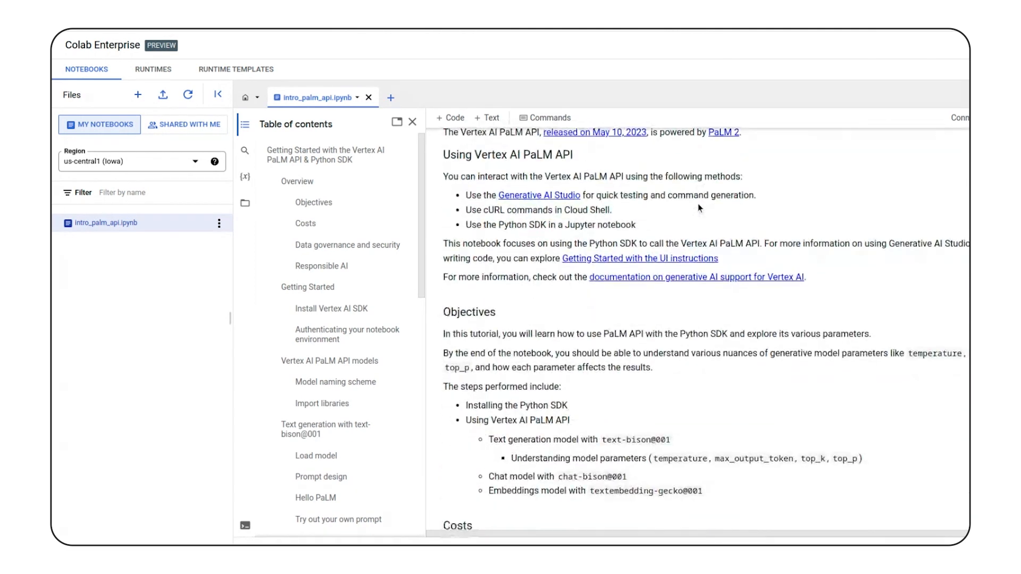
scroll("down", 3)
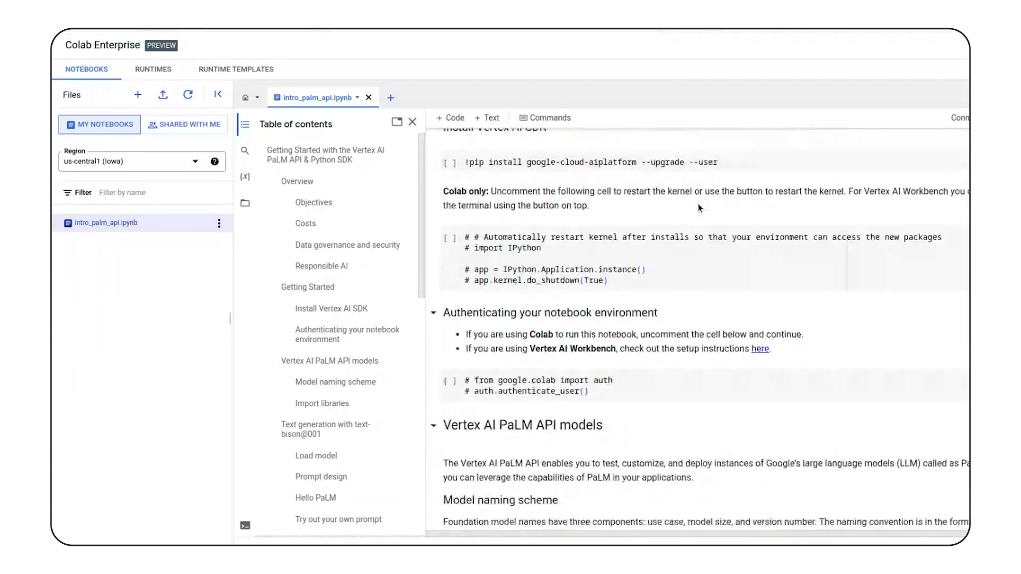
scroll("down", 3)
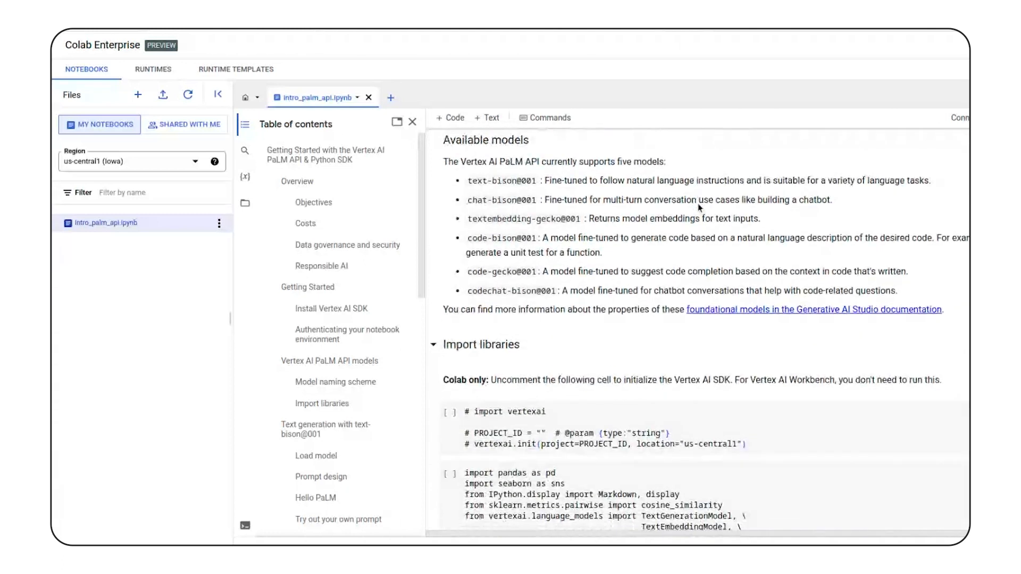
scroll("down", 3)
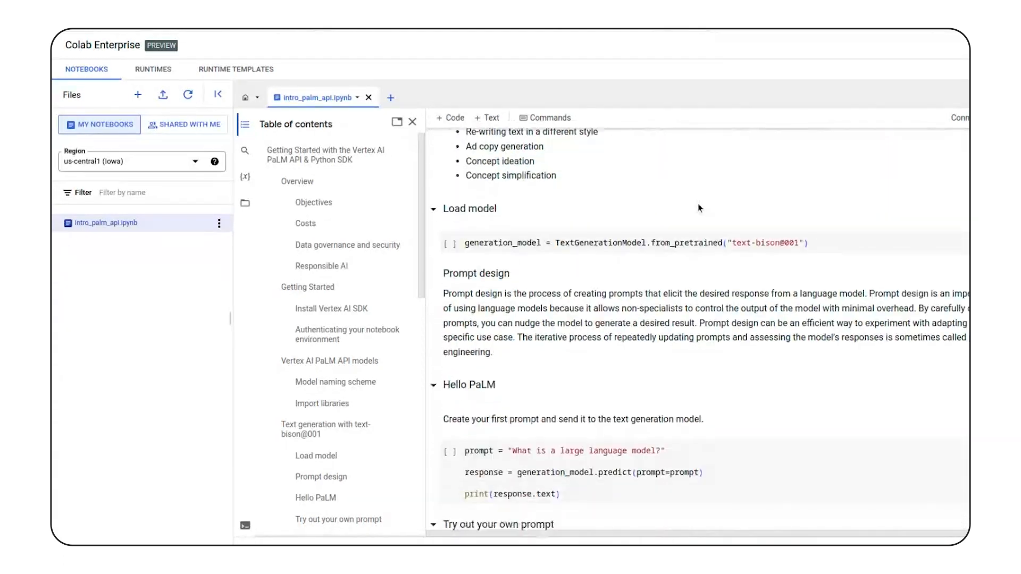
scroll("down", 3)
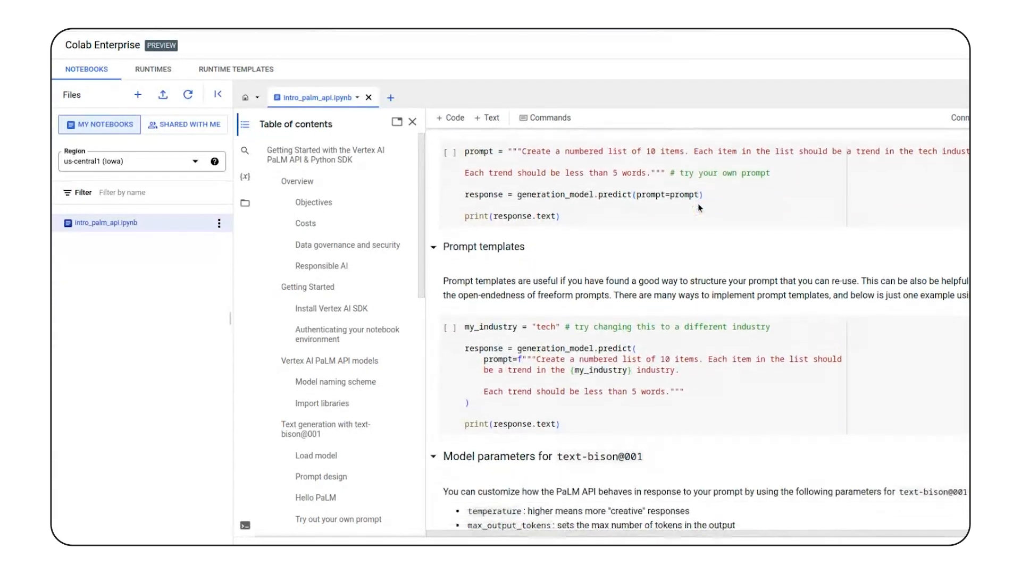
scroll("down", 3)
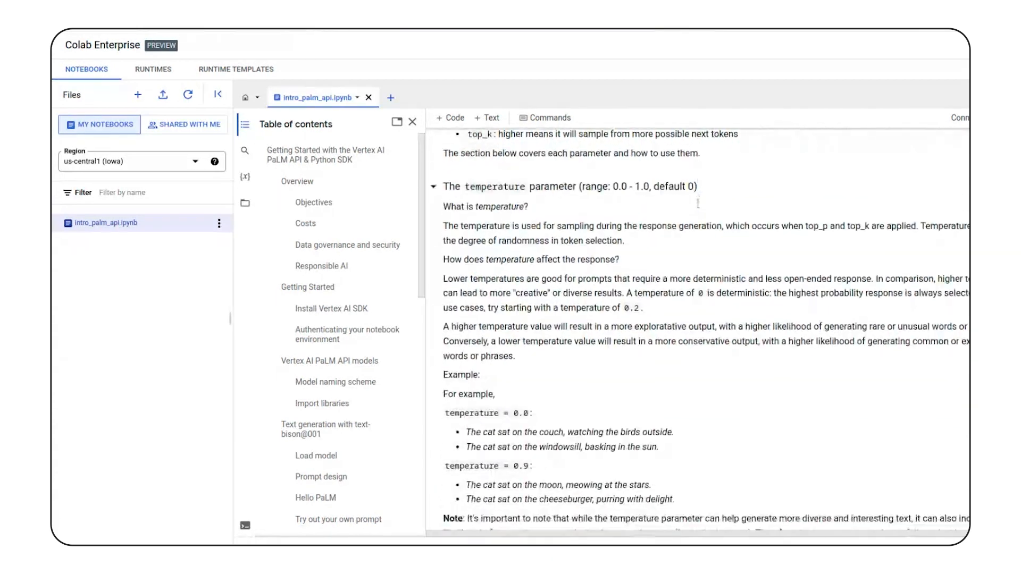
scroll("down", 3)
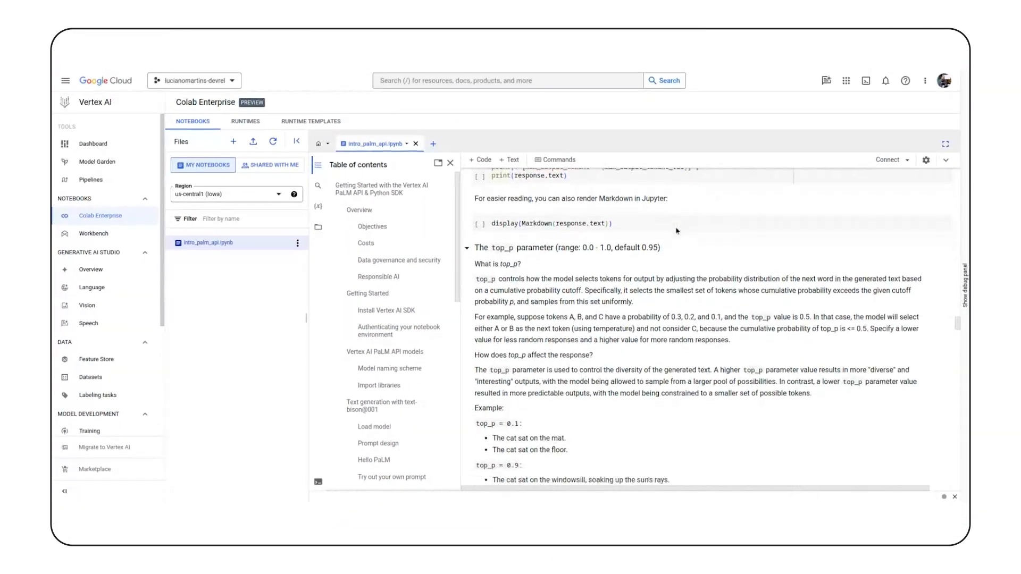
scroll("down", 3)
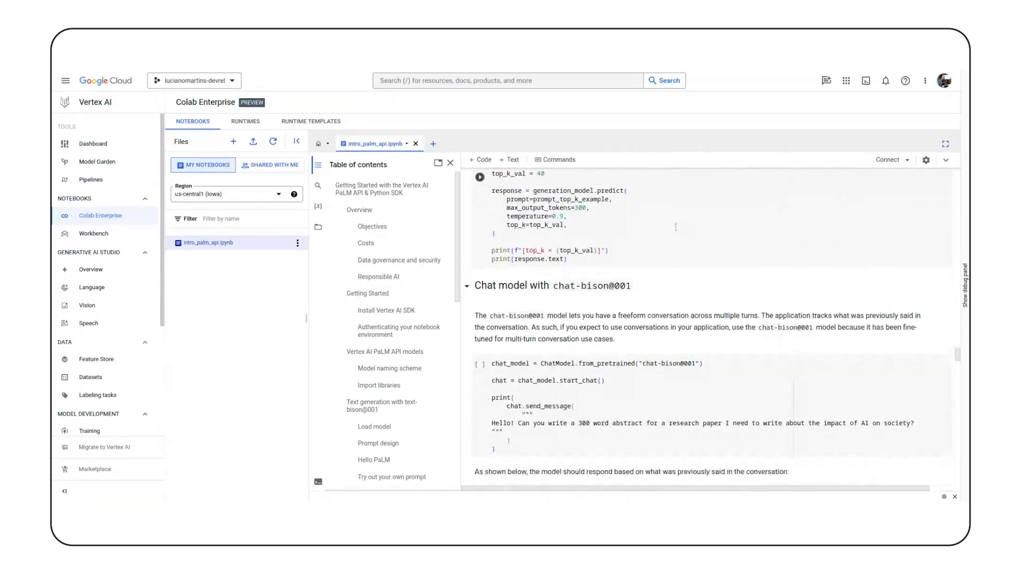
left_click(93, 144)
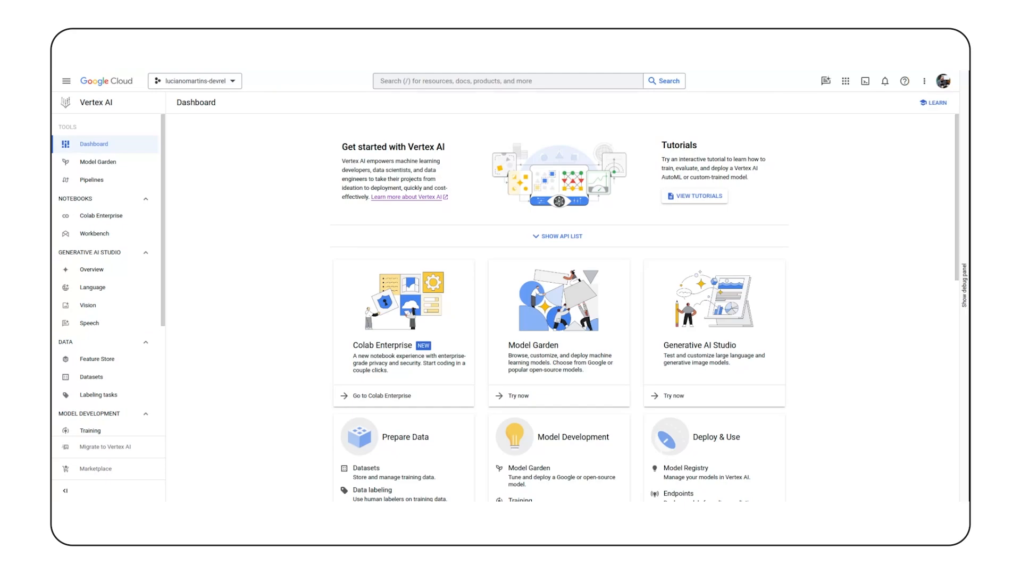
mouse_move(101, 215)
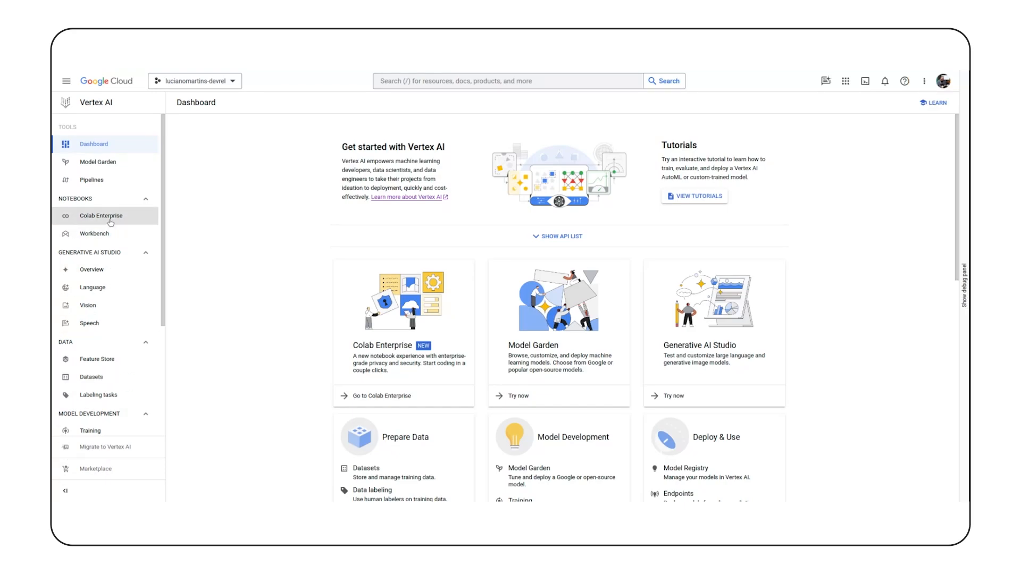
- Go to Colab Enterprise, create a new untitled notebook and open it
left_click(101, 216)
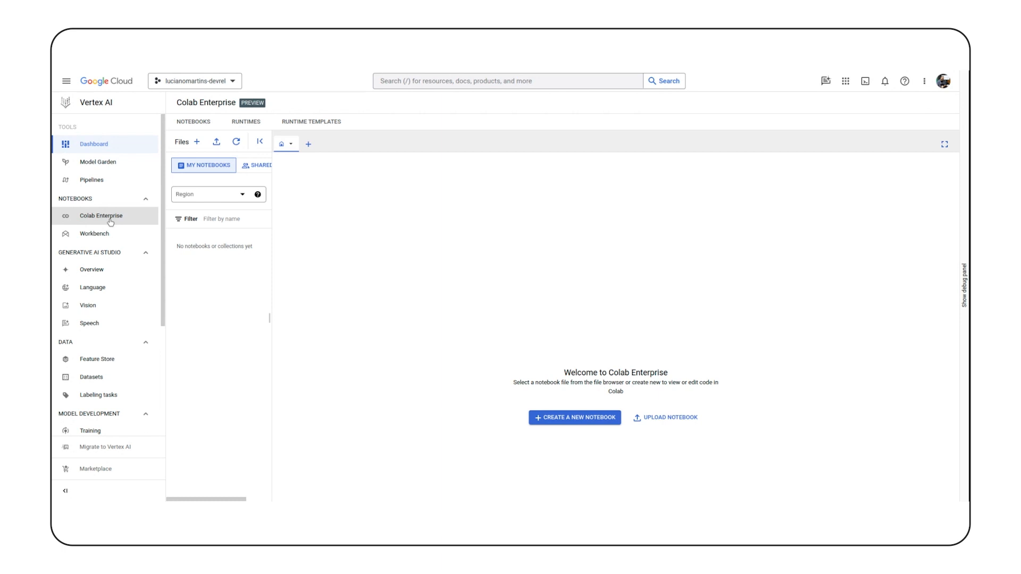
left_click(101, 215)
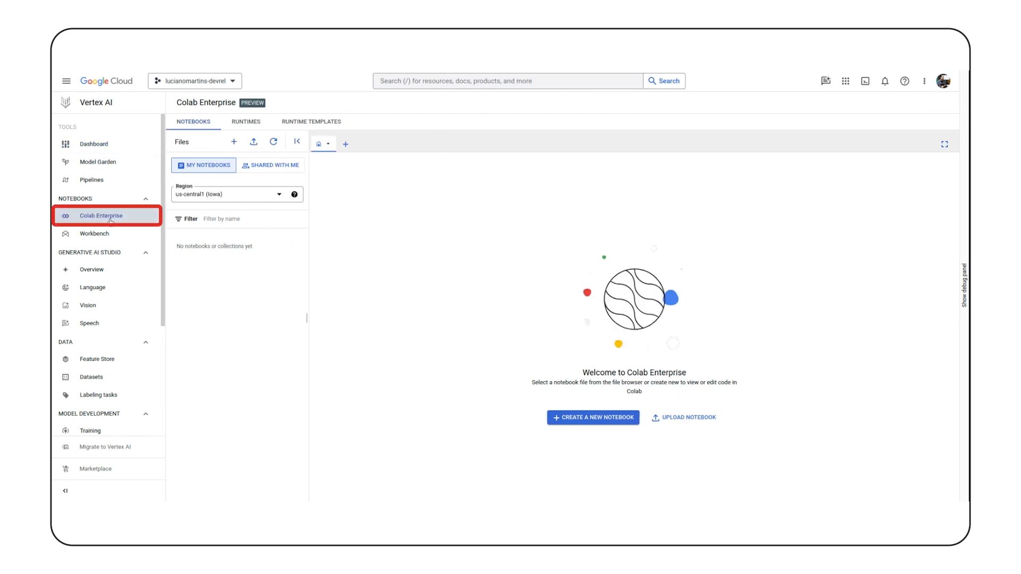
left_click(233, 141)
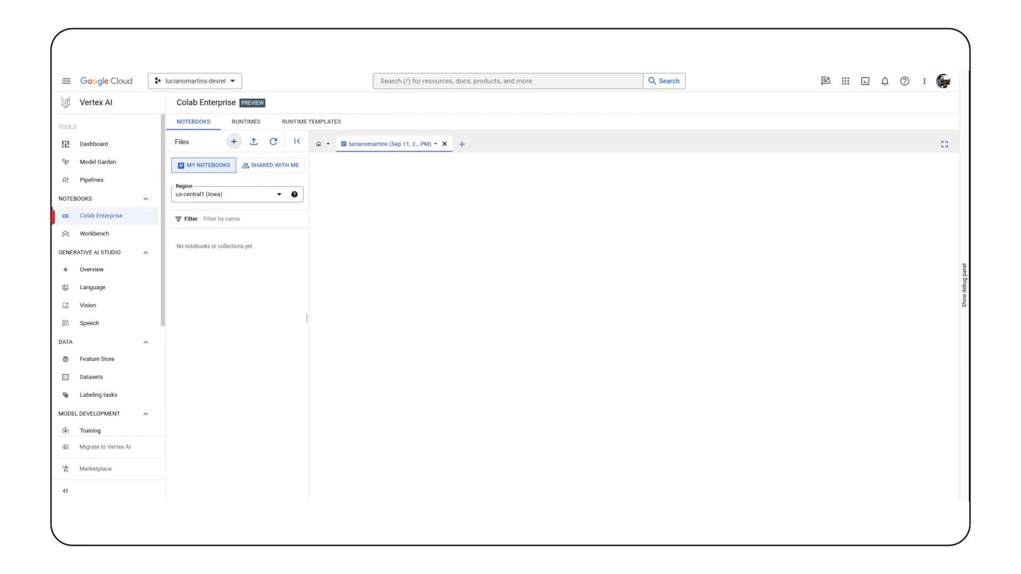
left_click(233, 142)
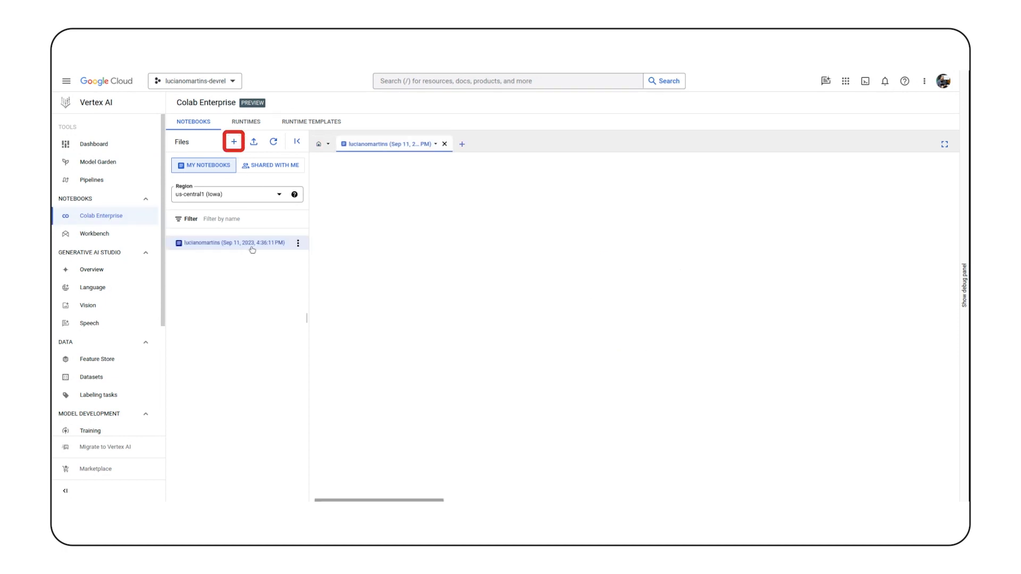
left_click(235, 243)
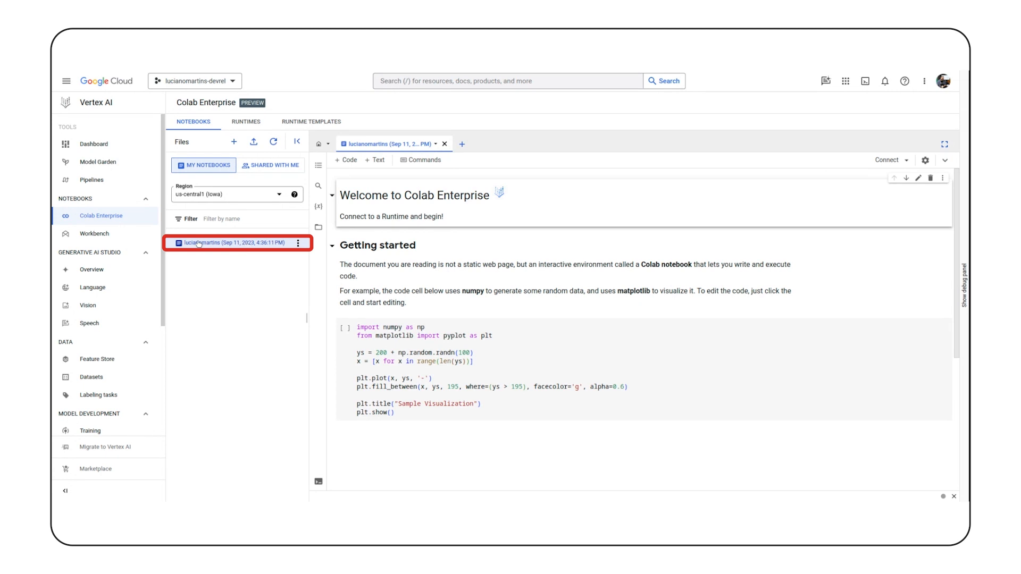
left_click(445, 144)
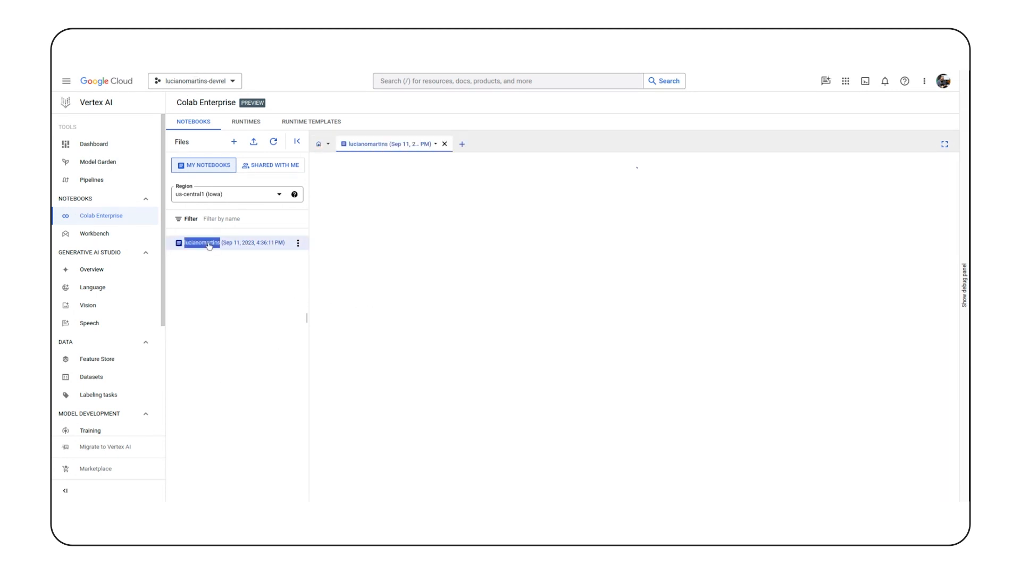
mouse_move(369, 233)
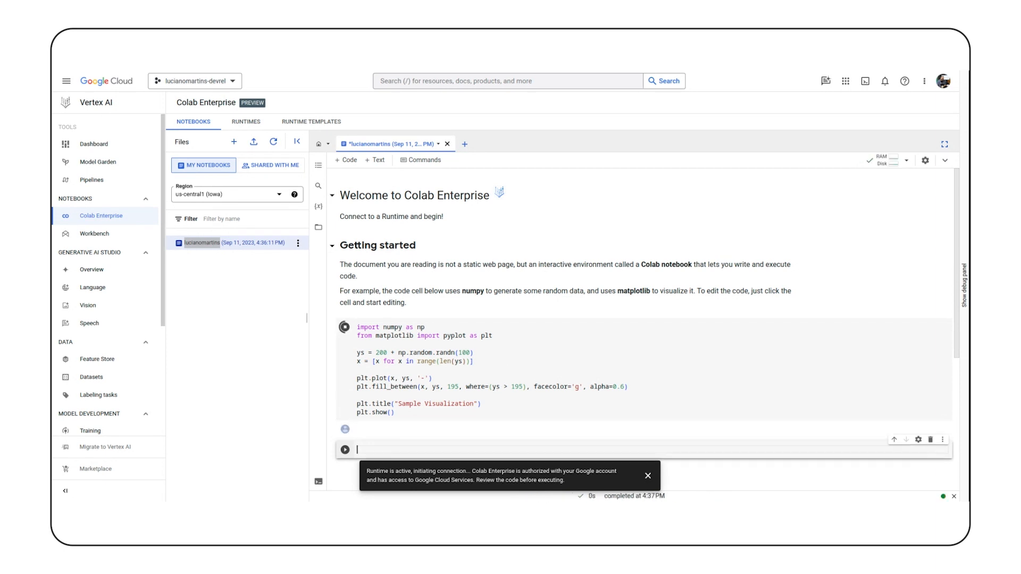
- View the rendered Sample Visualization plot, then bring up the Runtimes list
left_click(344, 326)
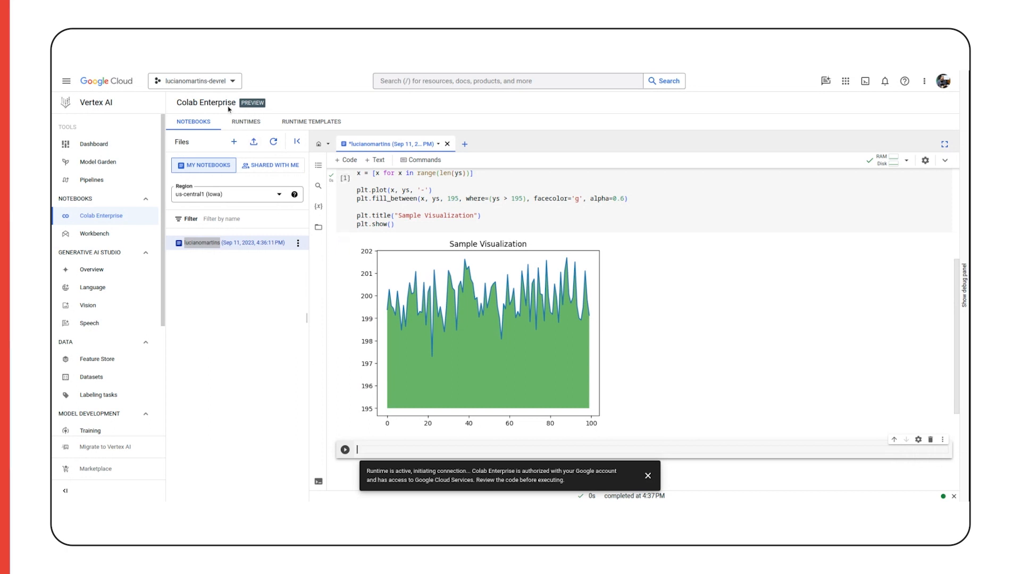
left_click(246, 121)
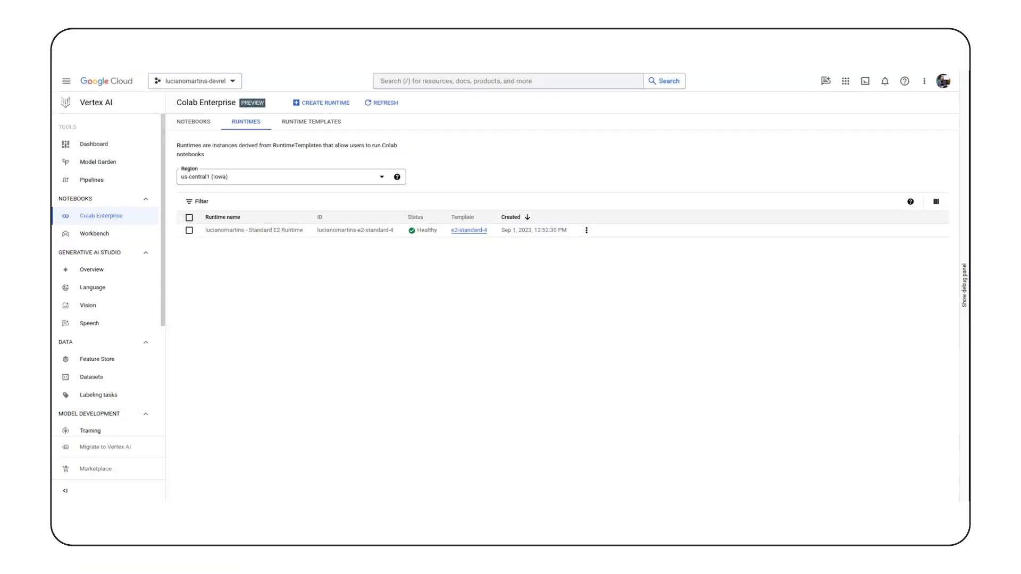
mouse_move(197, 282)
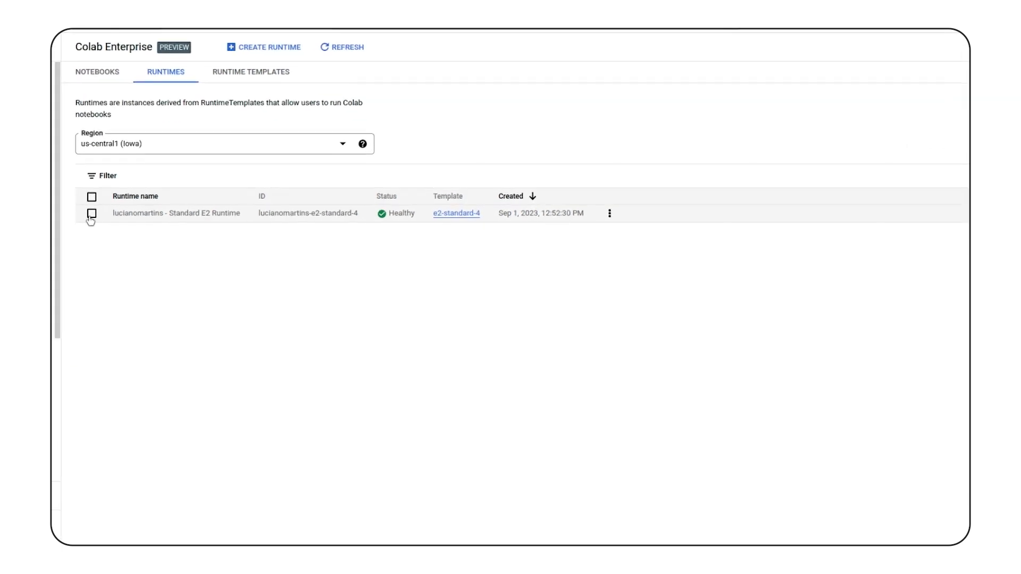
- Select the Standard E2 runtime, return to Notebooks, then view Runtime Templates
left_click(91, 214)
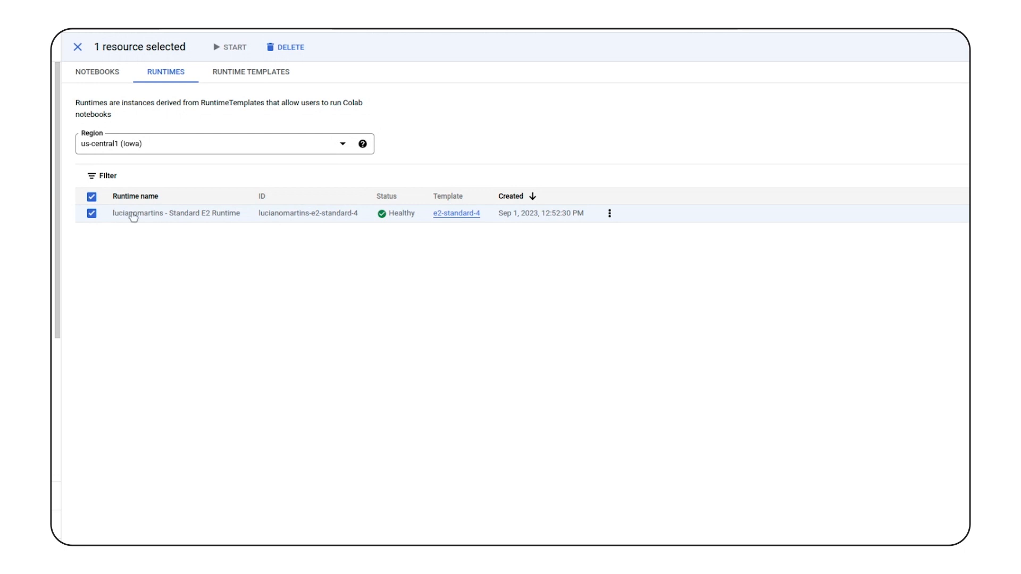
mouse_move(379, 213)
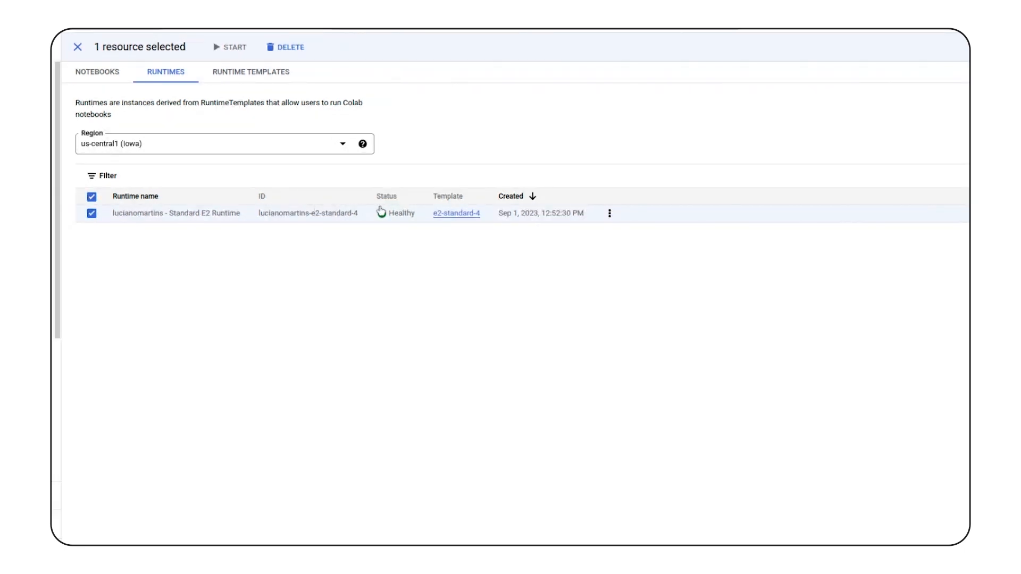
mouse_move(317, 220)
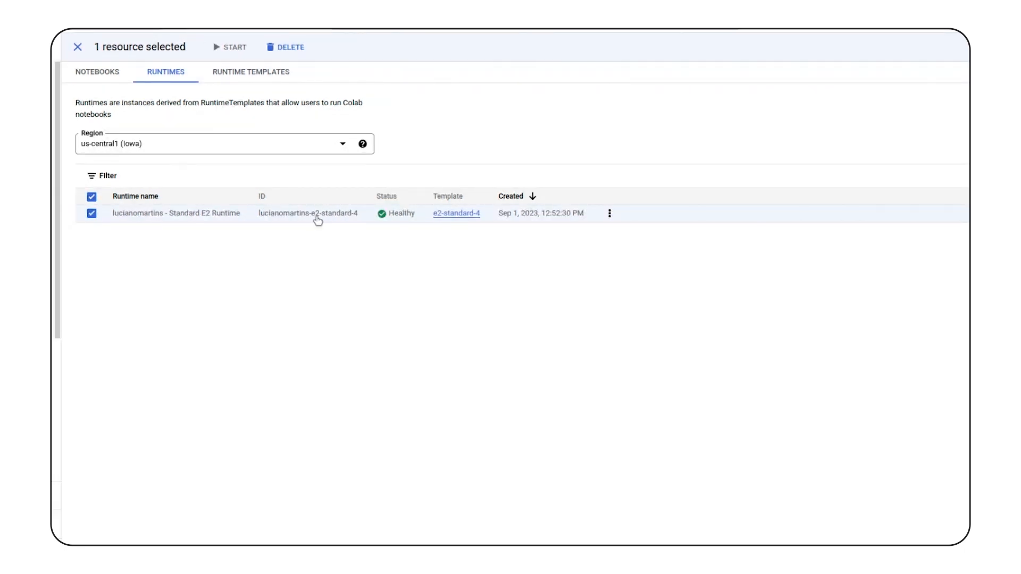
mouse_move(442, 223)
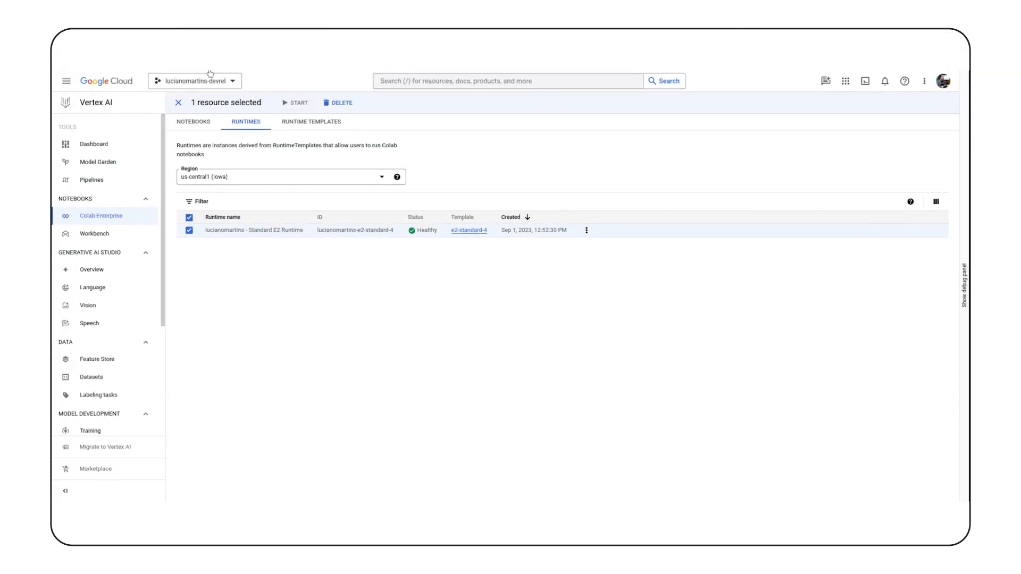
left_click(192, 121)
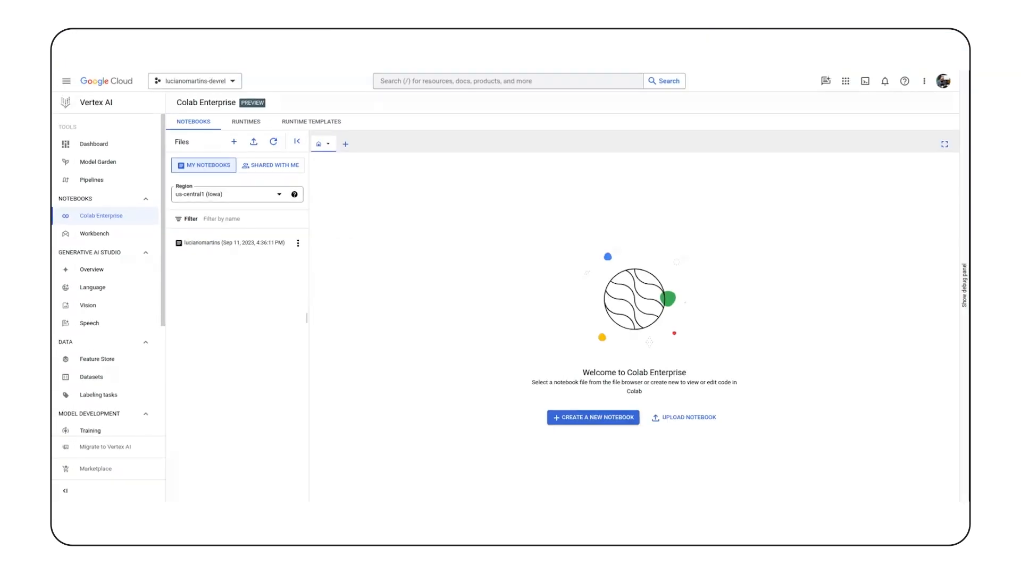
mouse_move(314, 160)
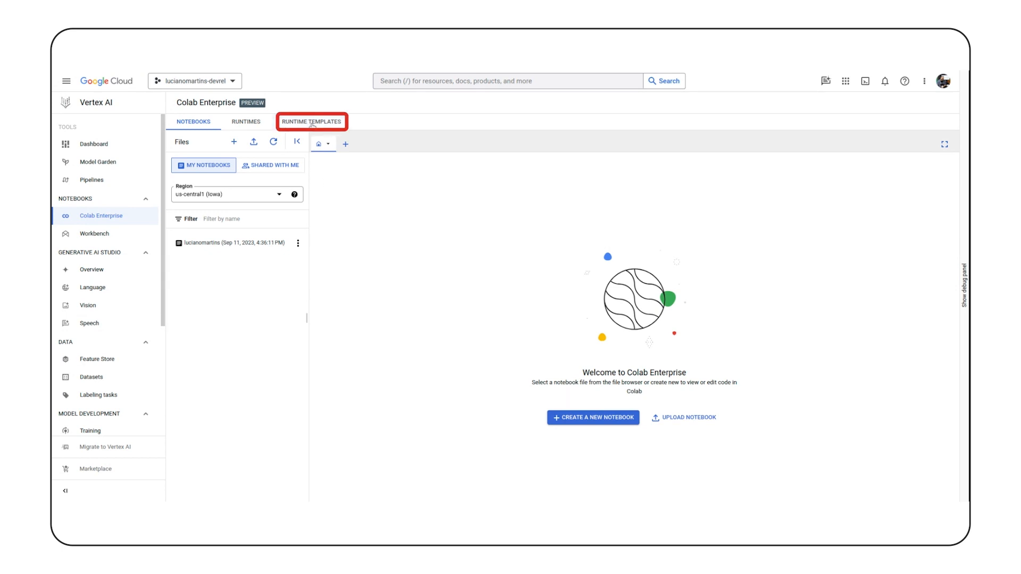
left_click(311, 121)
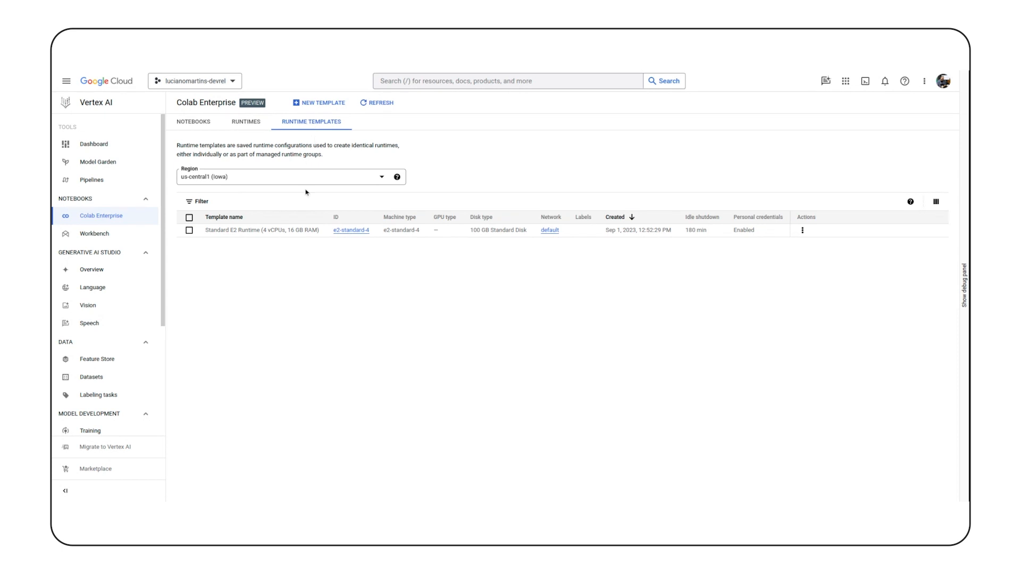
mouse_move(319, 251)
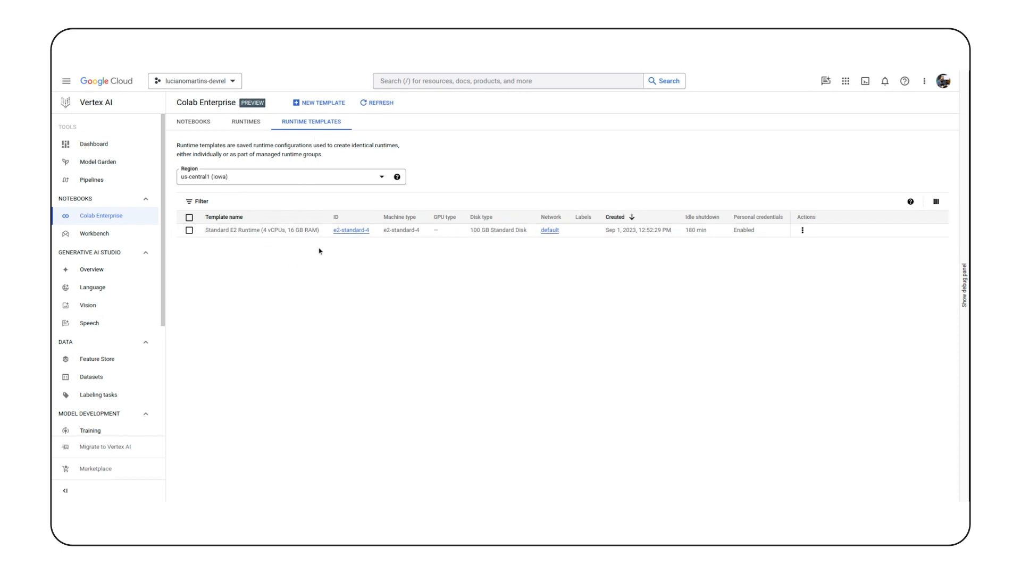
mouse_move(387, 250)
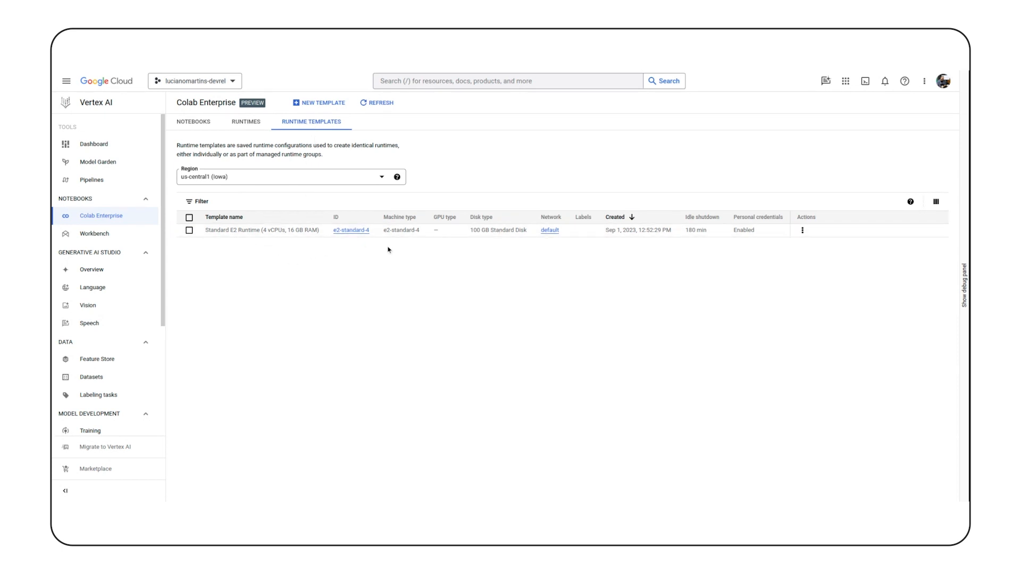
mouse_move(442, 259)
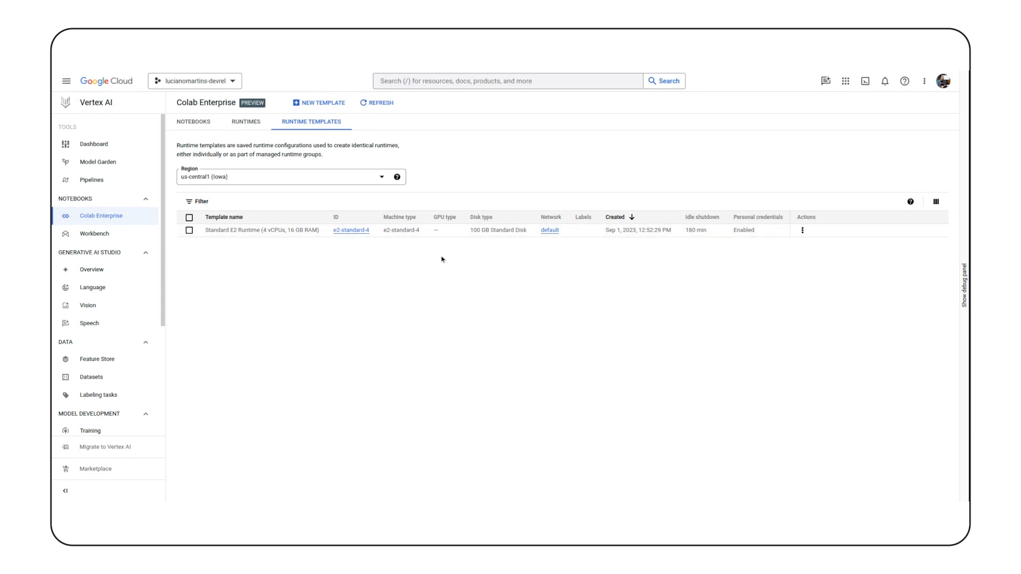
mouse_move(521, 257)
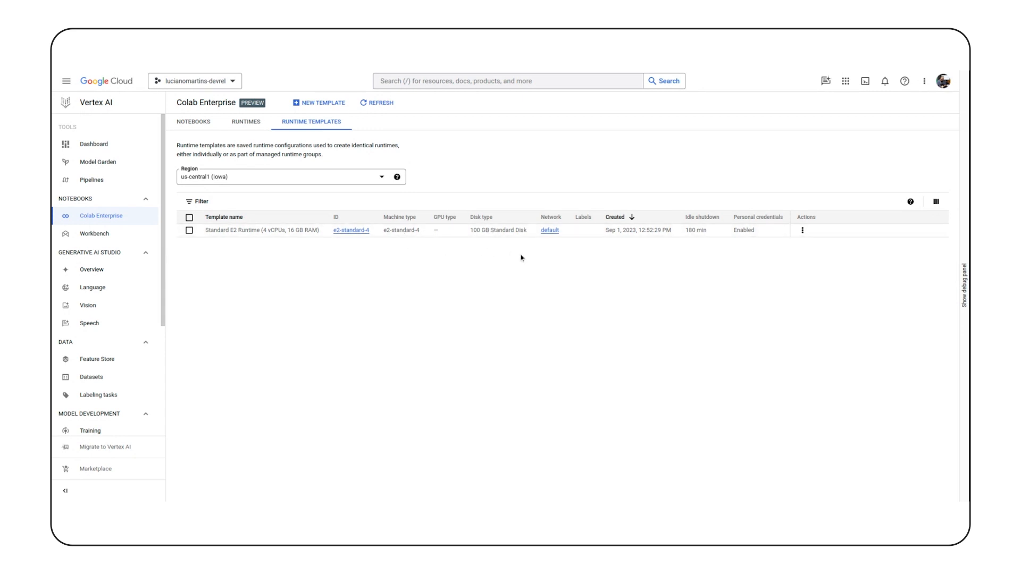
mouse_move(540, 238)
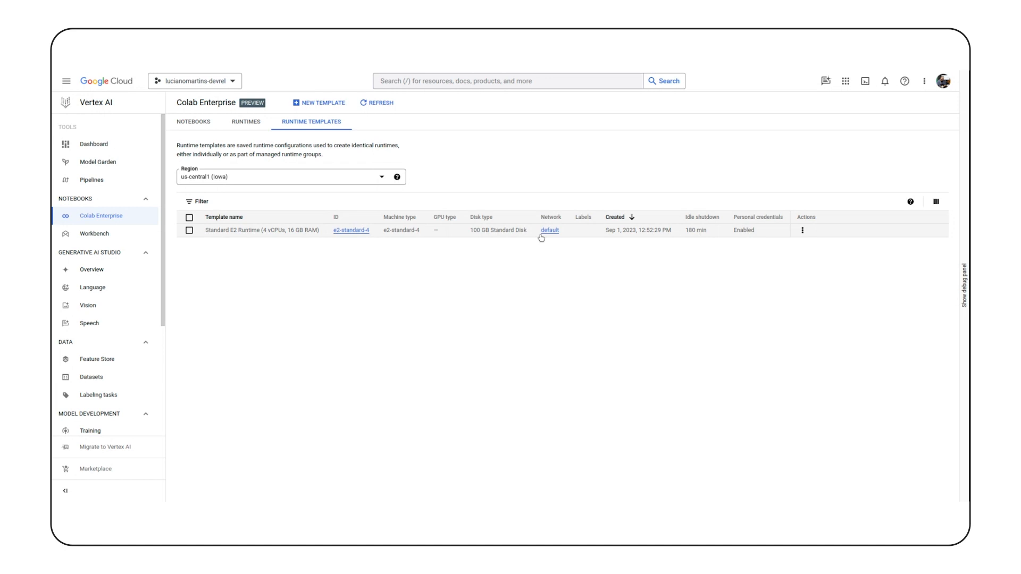
mouse_move(495, 266)
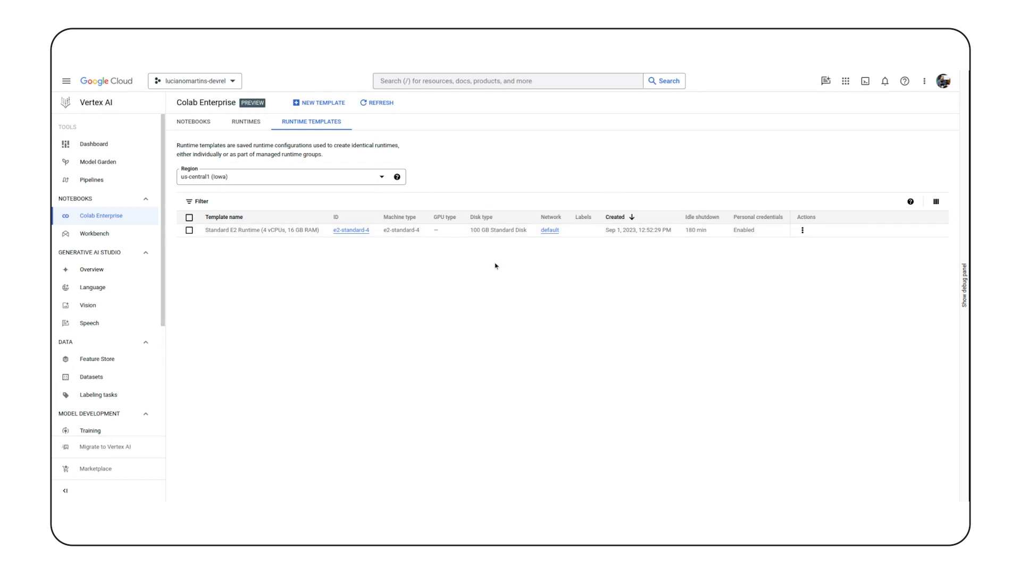
mouse_move(226, 73)
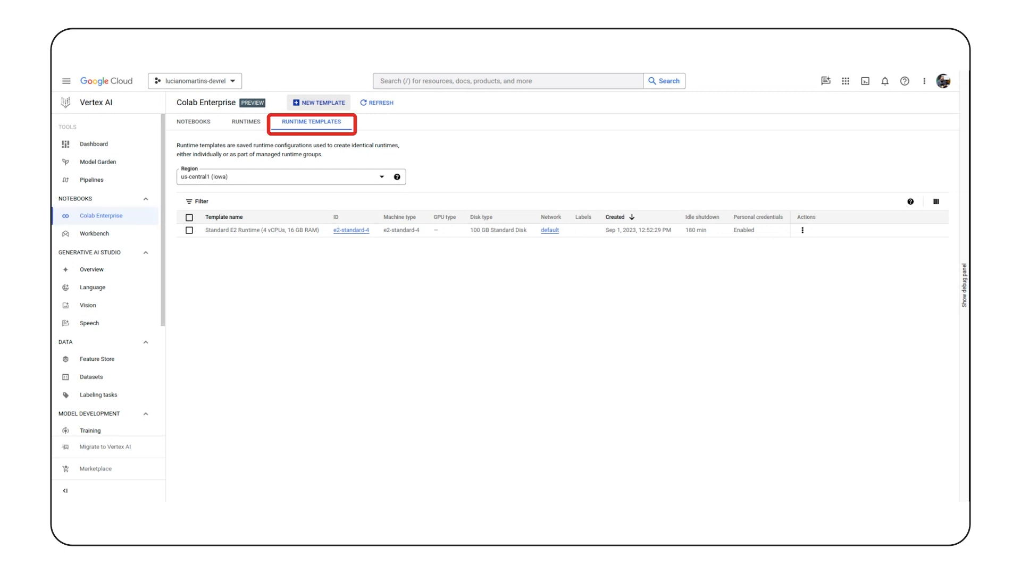
mouse_move(318, 103)
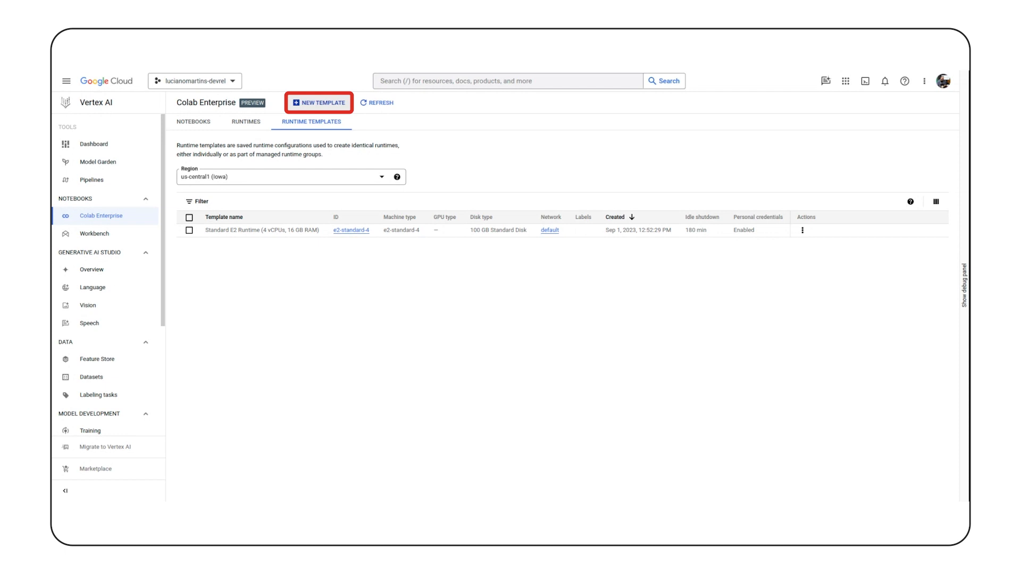
- Create a new runtime template using the default network and subnetwork
left_click(318, 102)
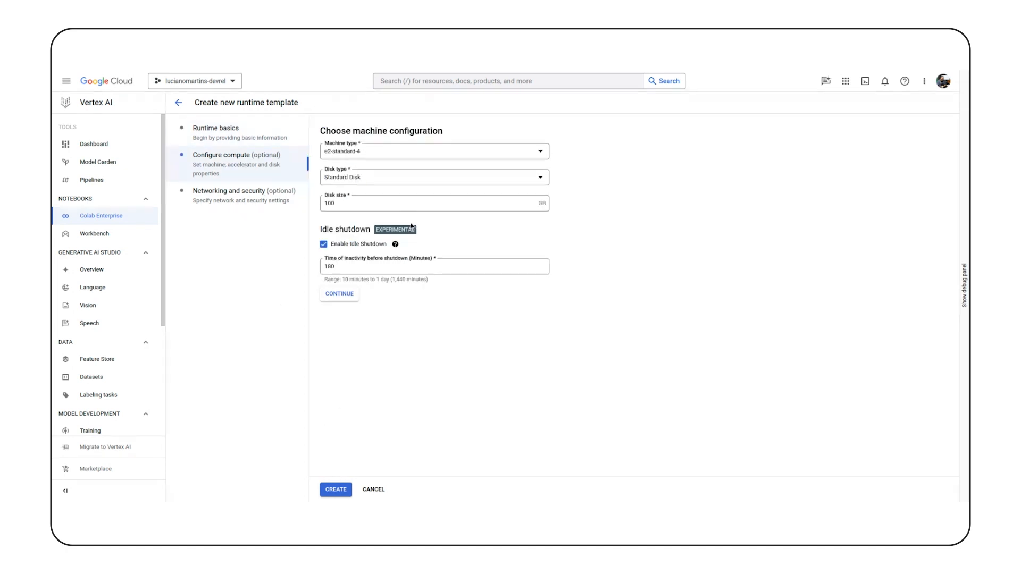
left_click(230, 195)
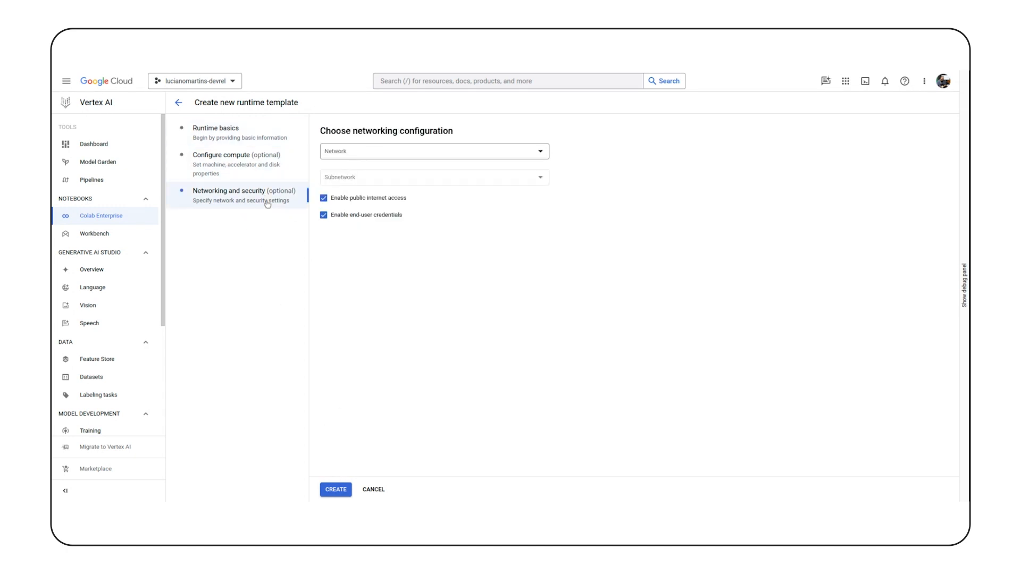
left_click(432, 151)
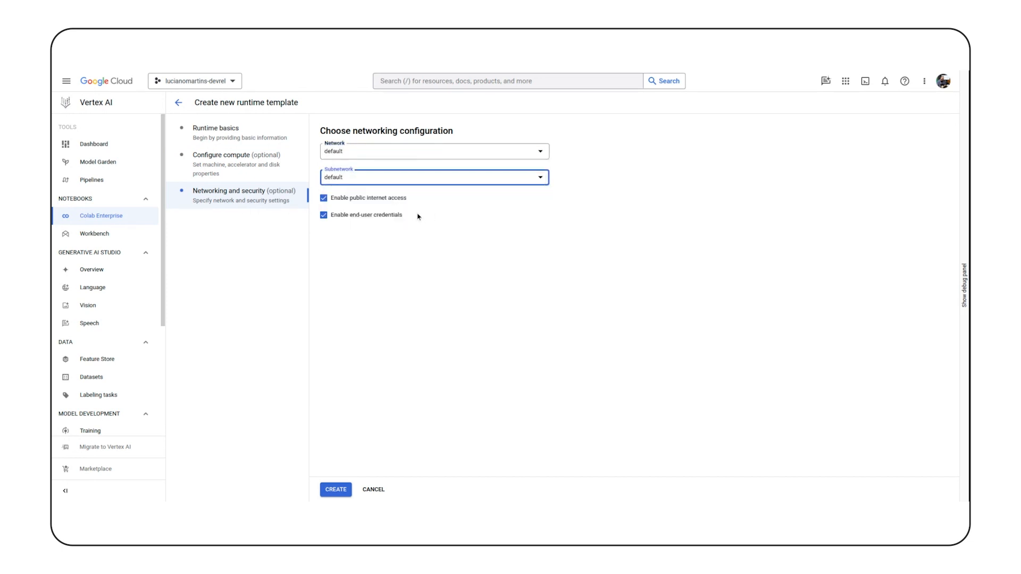
left_click(335, 489)
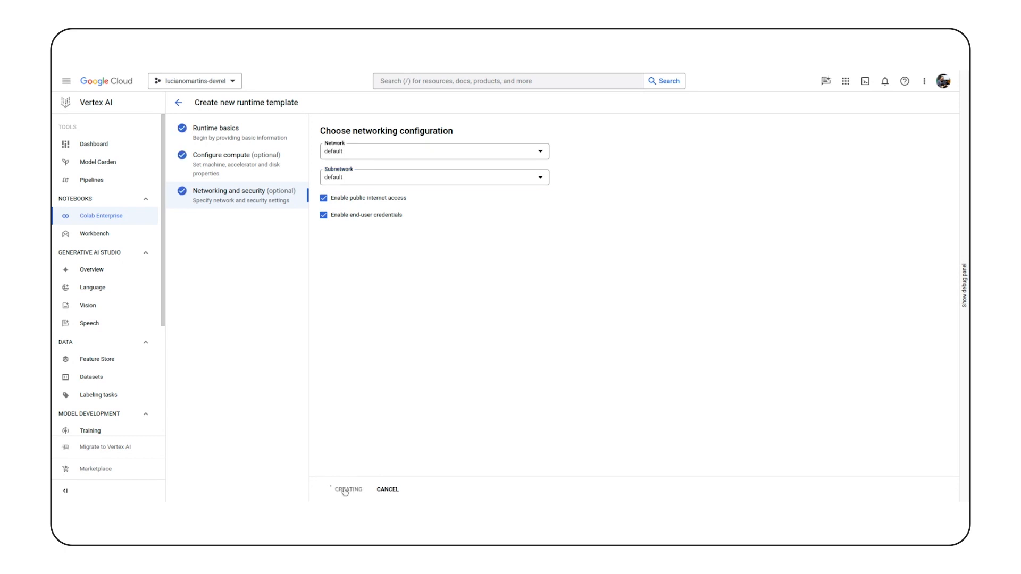
left_click(348, 489)
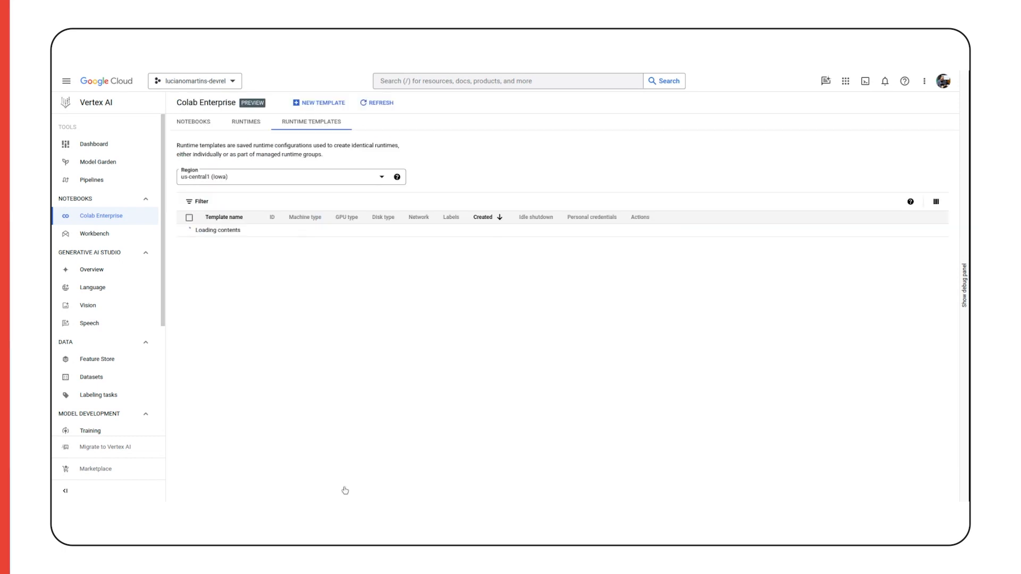
- Switch to the Notebooks tab listing the notebooks
left_click(193, 122)
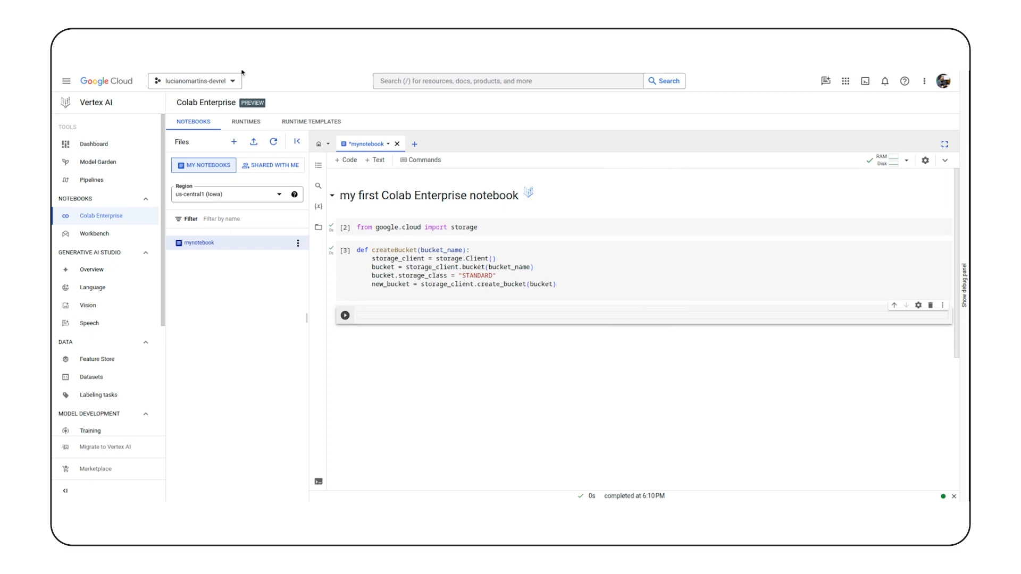
- Upload my-notebook-backup.ipynb and scroll through its TensorFlow Cloud TPU tutorial cells
left_click(252, 142)
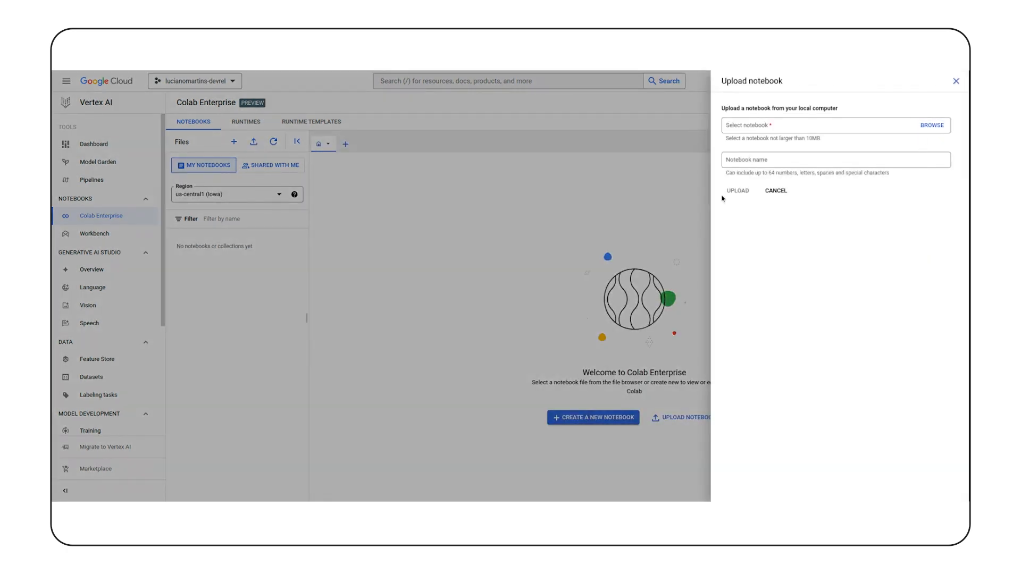
left_click(736, 191)
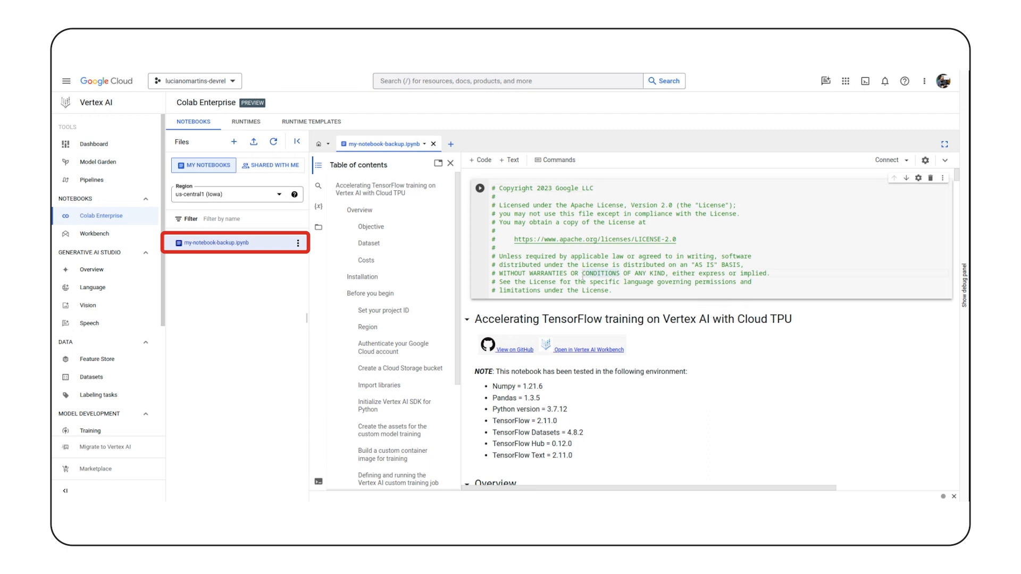
scroll("down", 3)
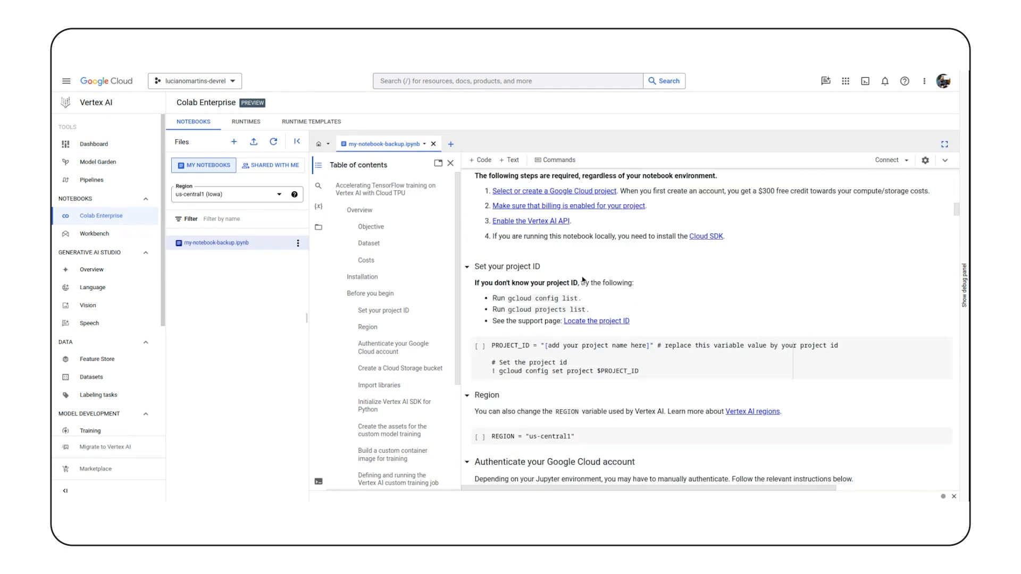
scroll("down", 3)
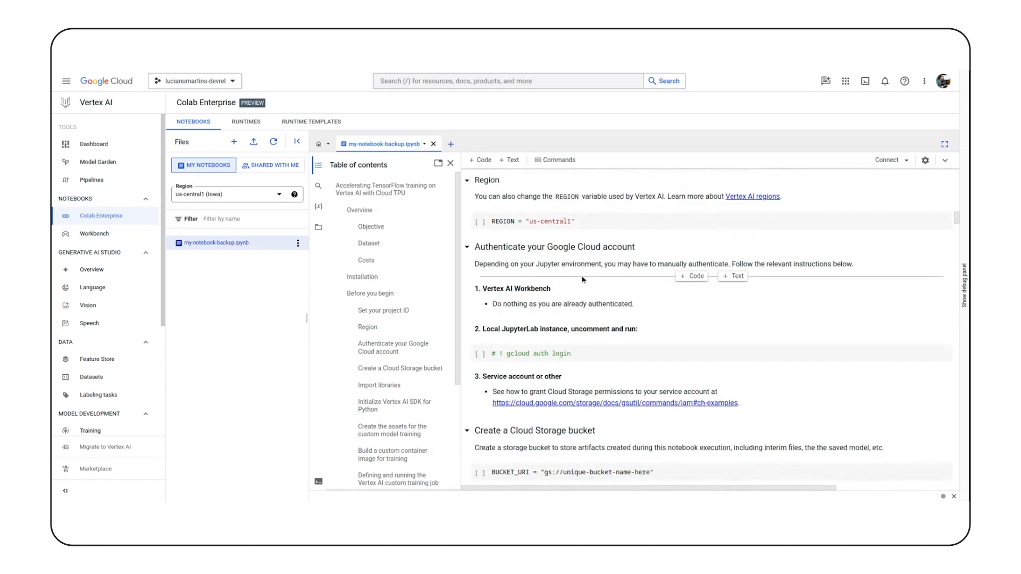
scroll("down", 3)
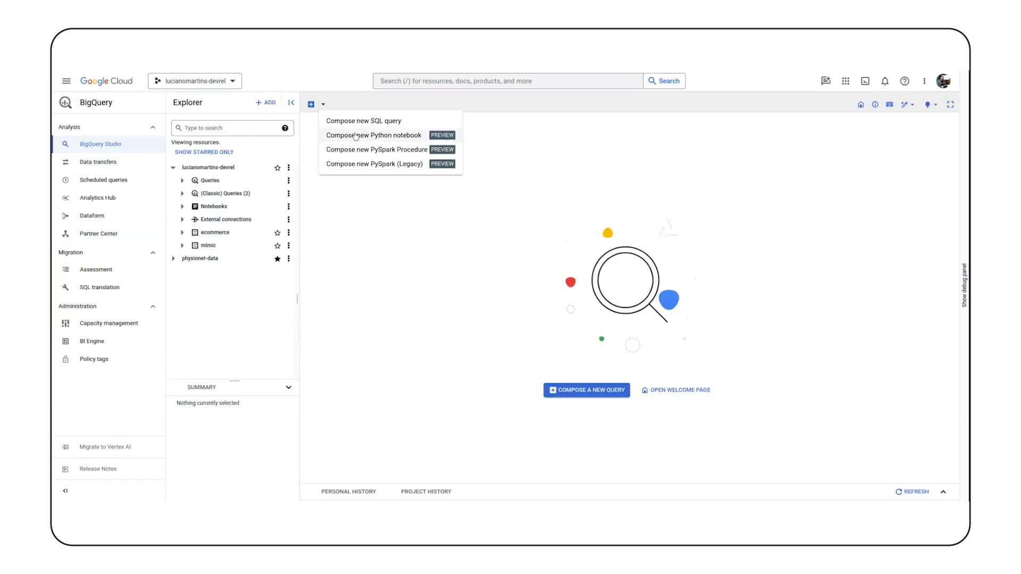
- Compose a new untitled Python notebook from BigQuery Studio's compose dropdown
left_click(373, 134)
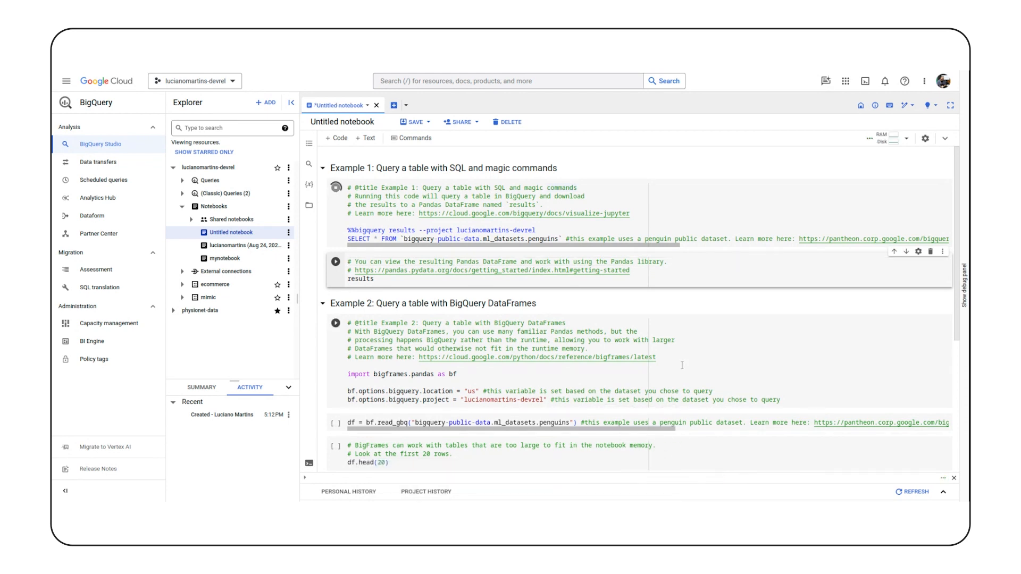
left_click(335, 187)
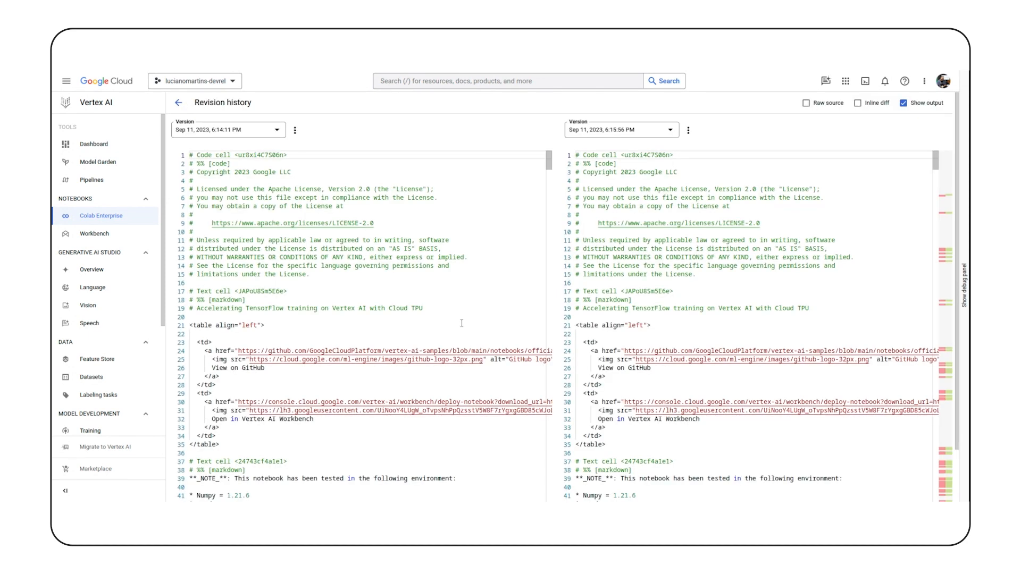
scroll("down", 3)
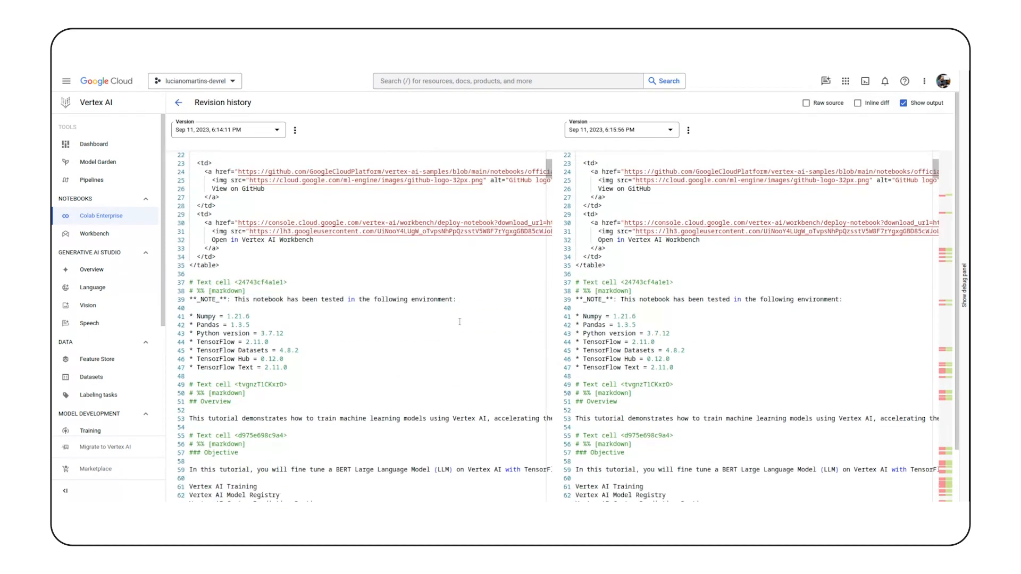
scroll("down", 3)
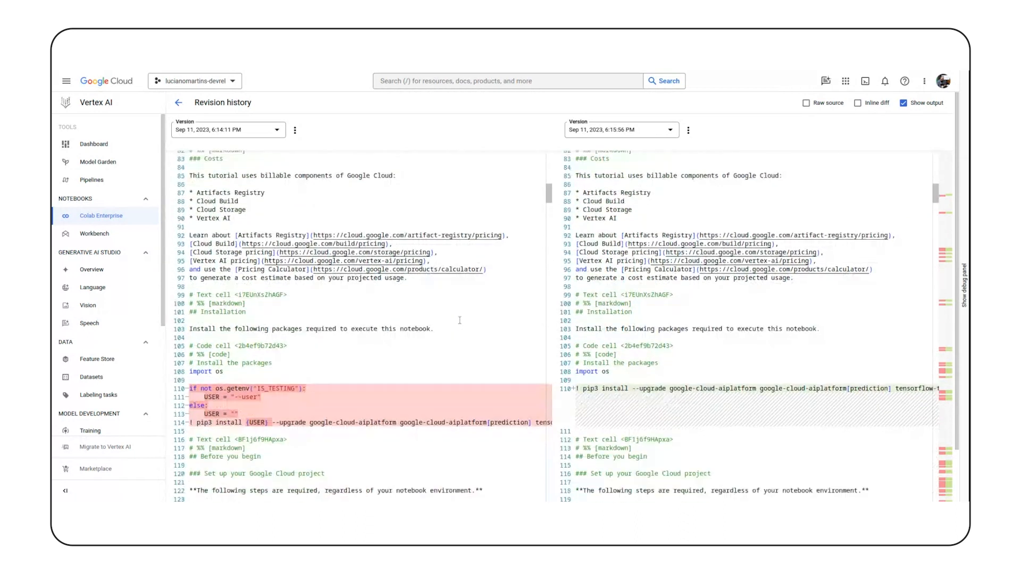
scroll("down", 3)
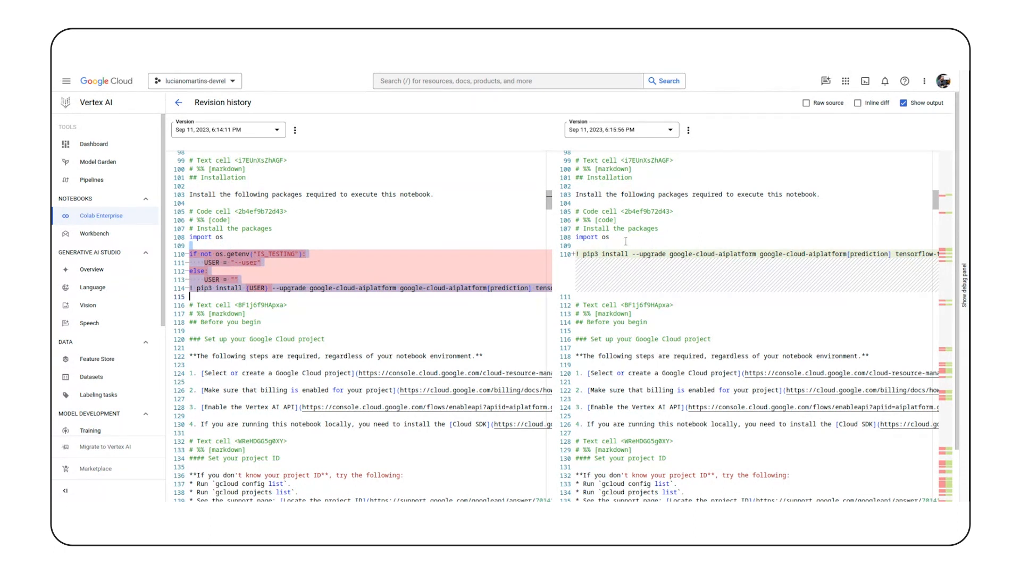
scroll("down", 3)
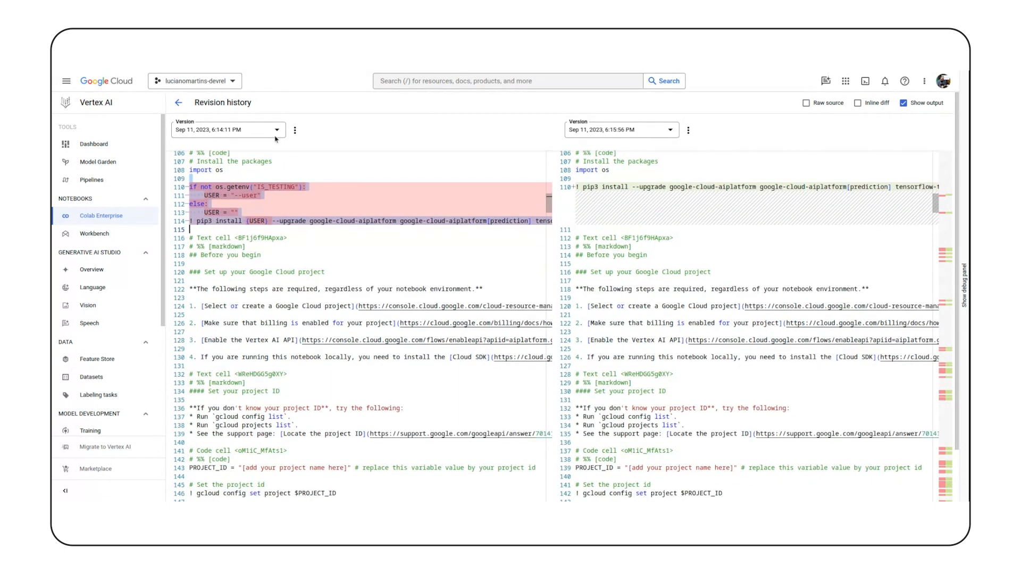